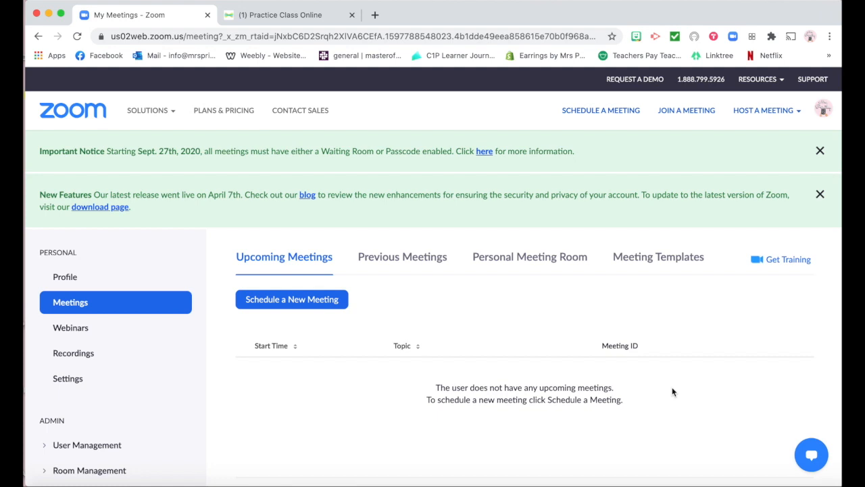
pyautogui.moveTo(471, 11)
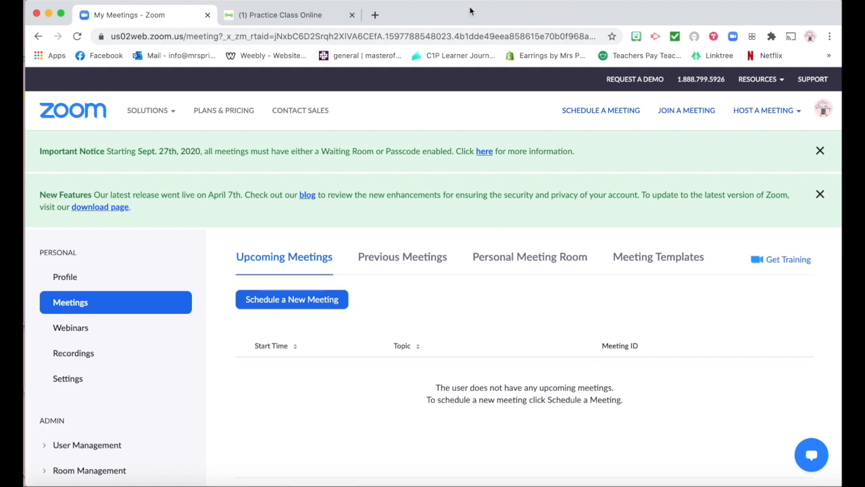
# Switch to the Seesaw 'Practice Class Online' class journal tab
pyautogui.click(283, 15)
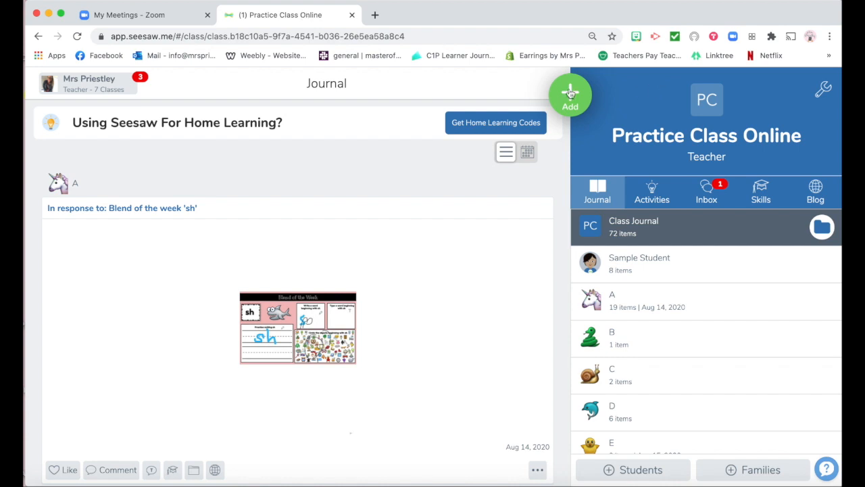
# Choose Send Announcement from the green Add menu for Practice Class Online
pyautogui.click(570, 95)
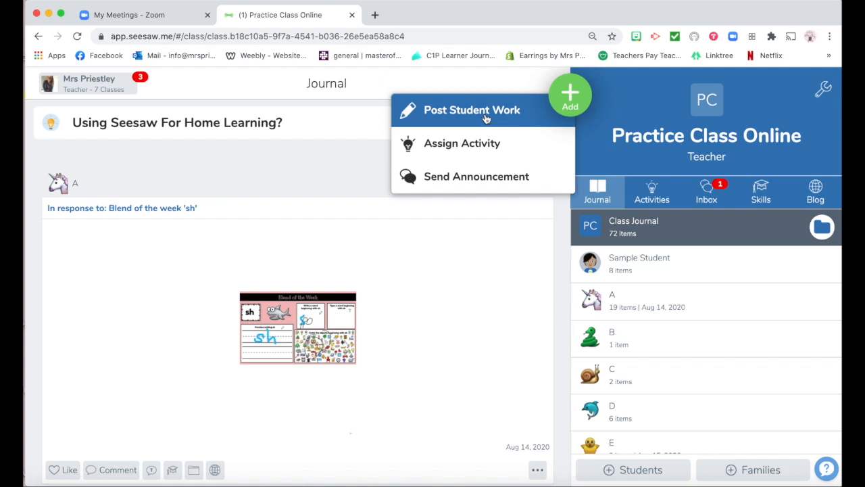
pyautogui.moveTo(477, 177)
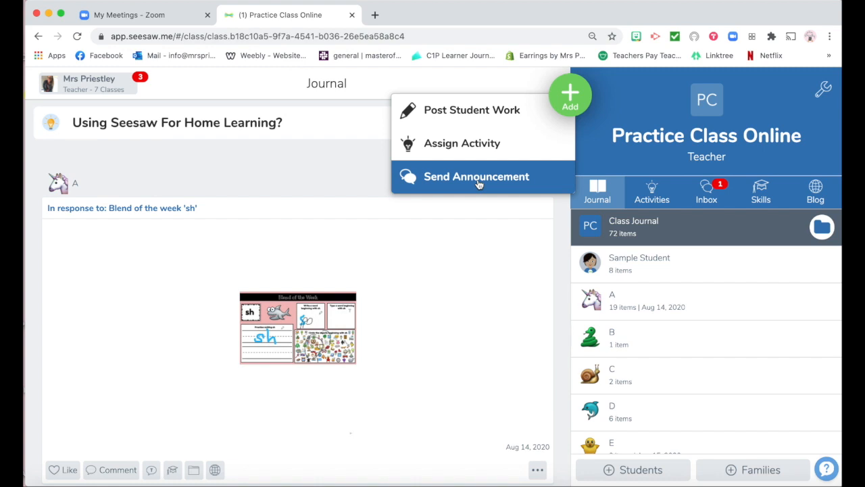
pyautogui.click(475, 177)
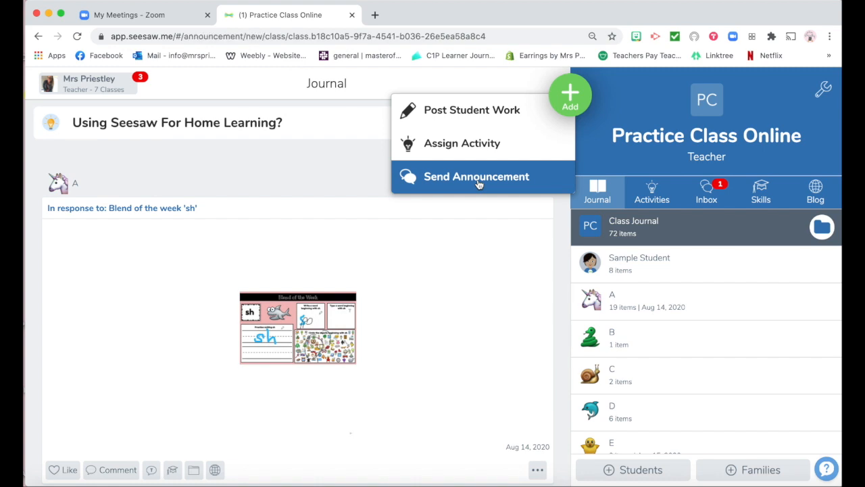
# Check the announcement's Send To recipient options, then return to the My Meetings Zoom tab
pyautogui.click(476, 177)
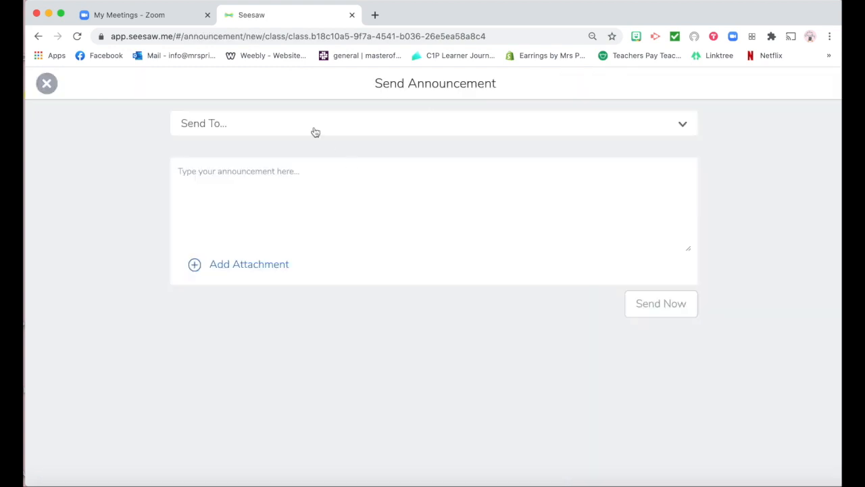
pyautogui.click(432, 123)
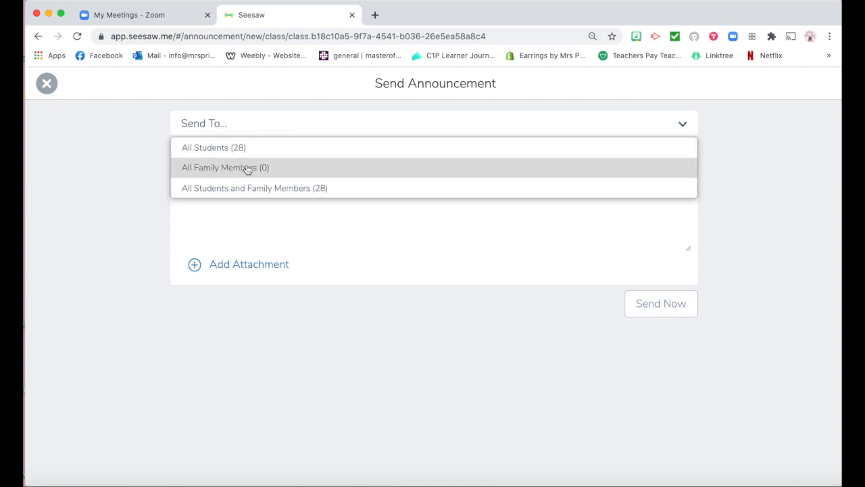
pyautogui.moveTo(246, 194)
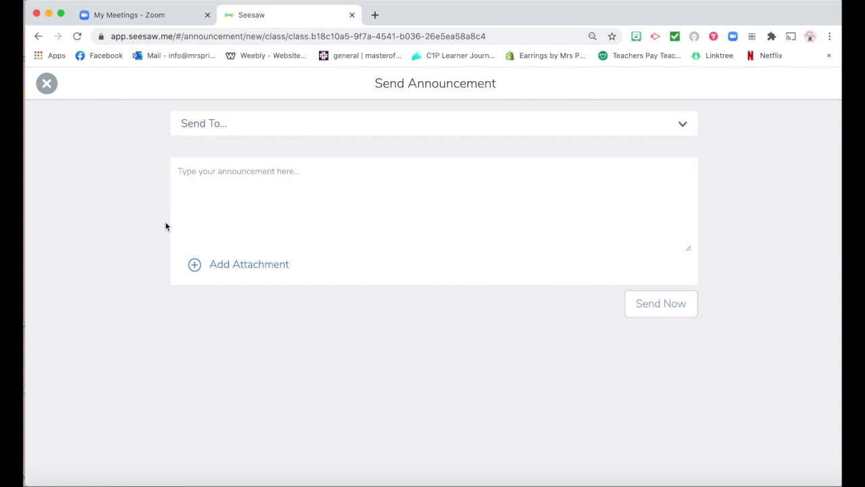
pyautogui.moveTo(312, 175)
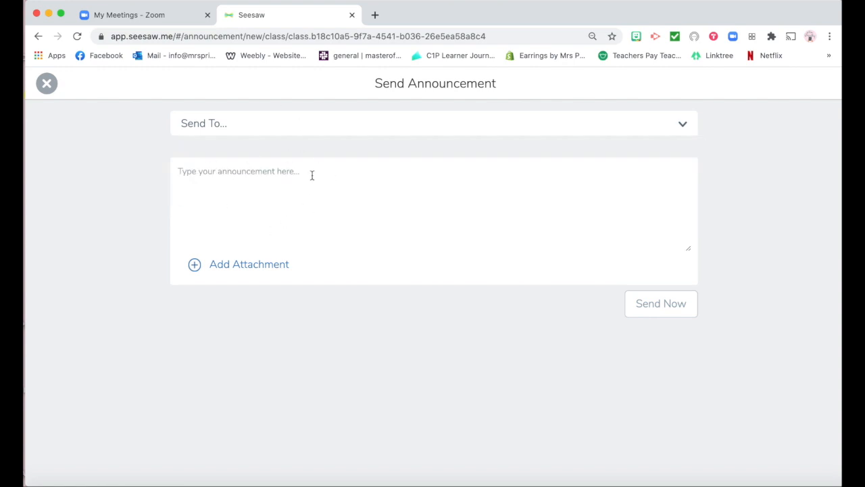
pyautogui.click(135, 15)
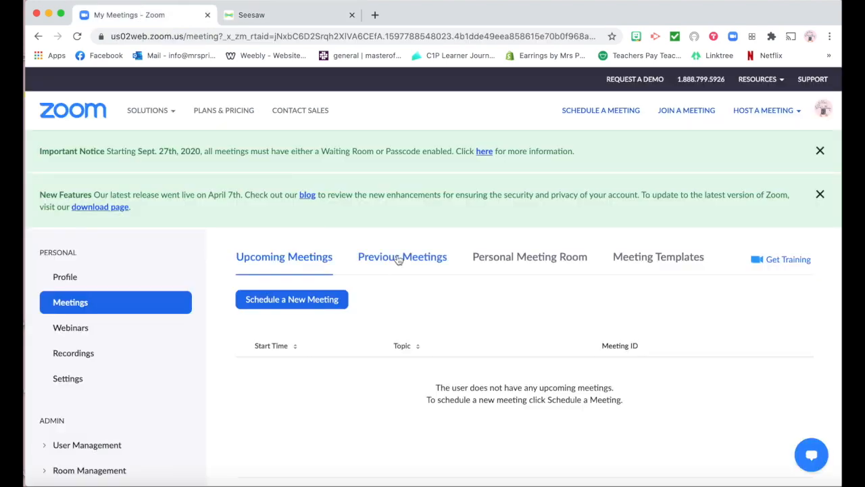
# Open the previous Seesaw Connect - Group 34 kick-off meeting and view its invite link
pyautogui.click(402, 257)
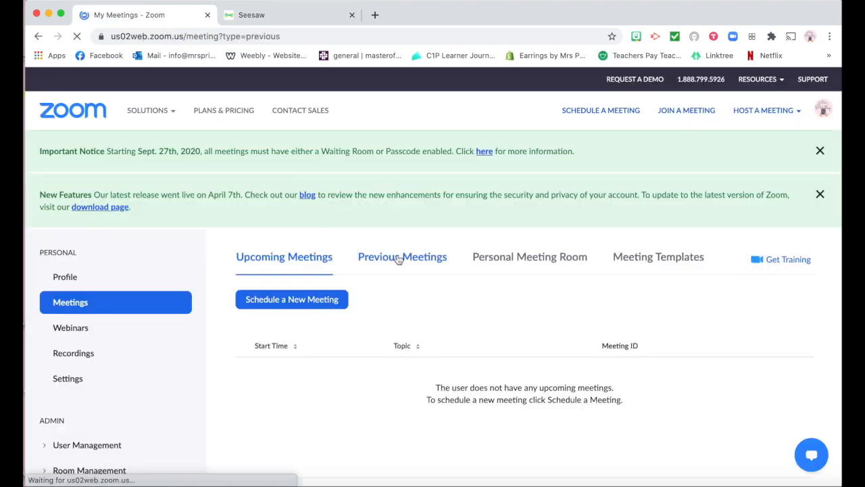
pyautogui.click(402, 256)
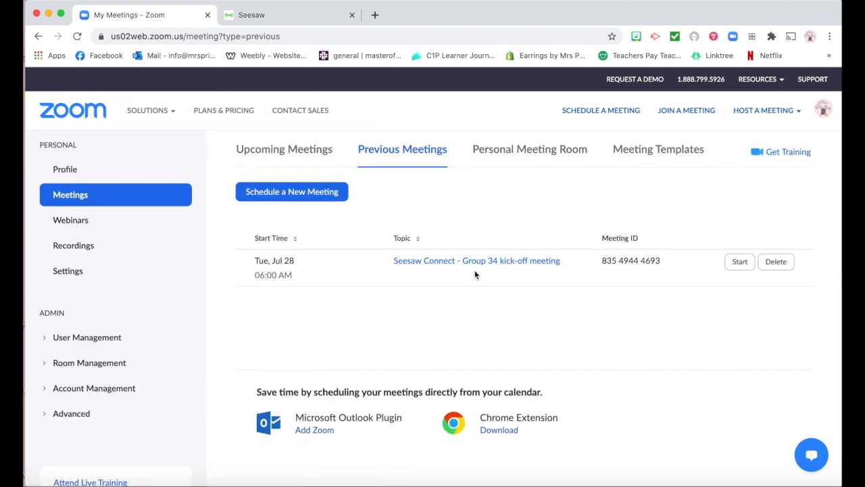
pyautogui.click(477, 261)
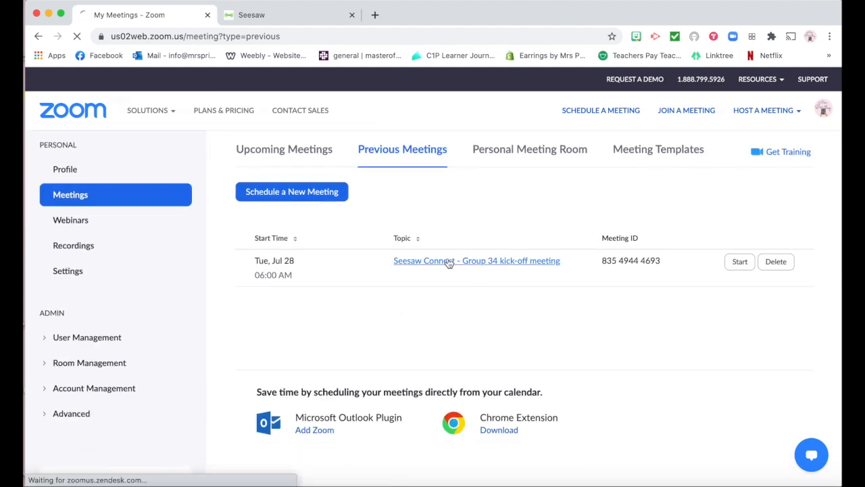
pyautogui.click(476, 260)
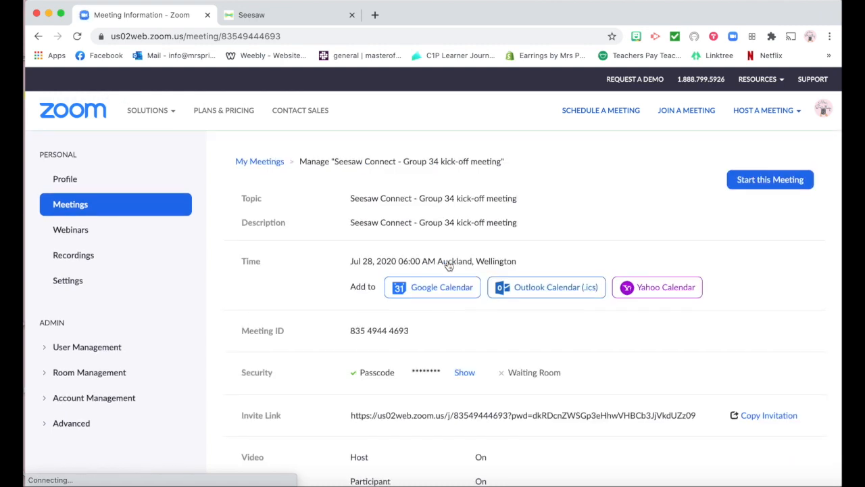
pyautogui.scroll(-3)
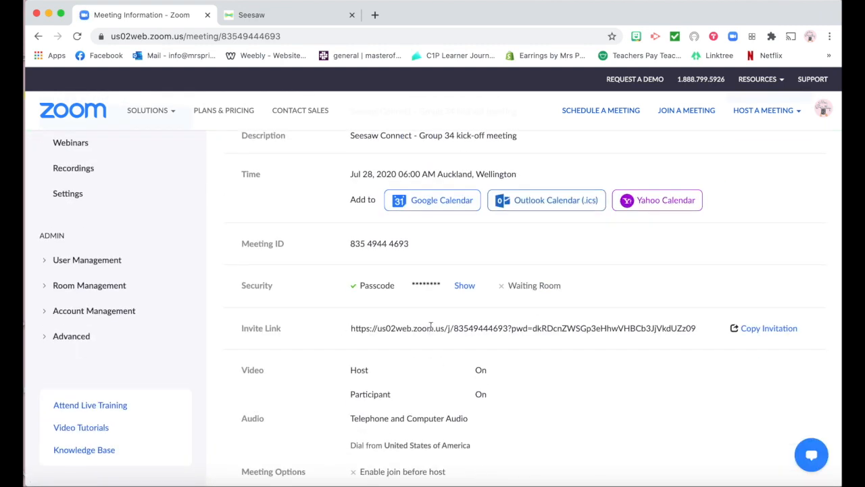
pyautogui.moveTo(419, 328)
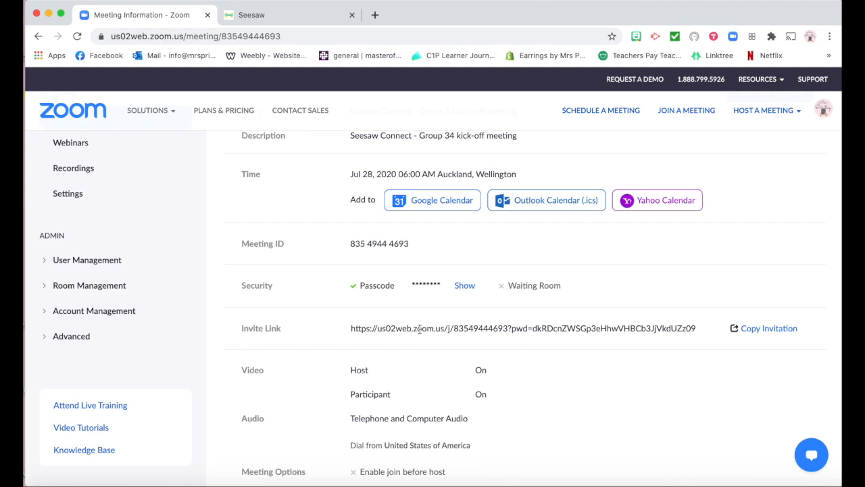
pyautogui.moveTo(446, 328)
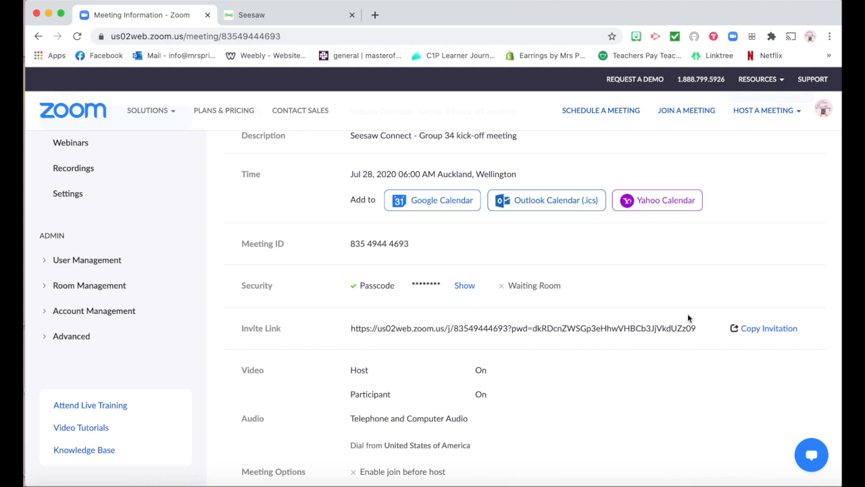
# Display the Group 34 kick-off meeting's full invitation text and scroll through it
pyautogui.click(769, 327)
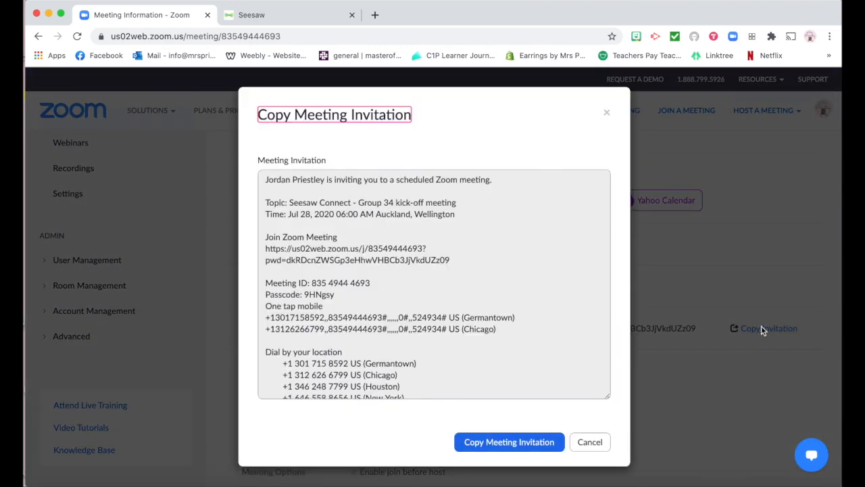
pyautogui.scroll(-3)
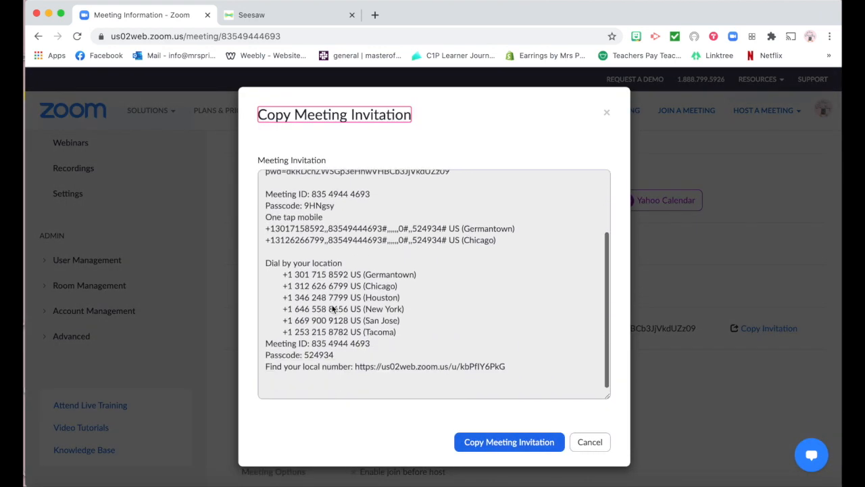
pyautogui.scroll(3)
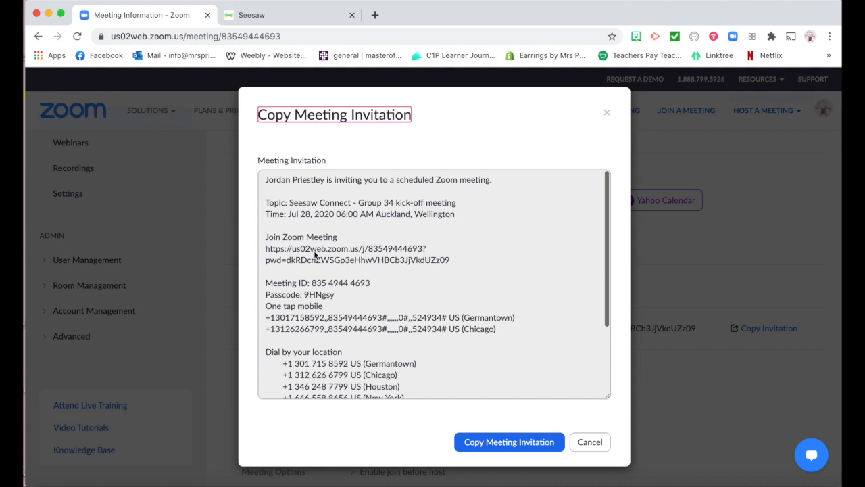
pyautogui.moveTo(304, 266)
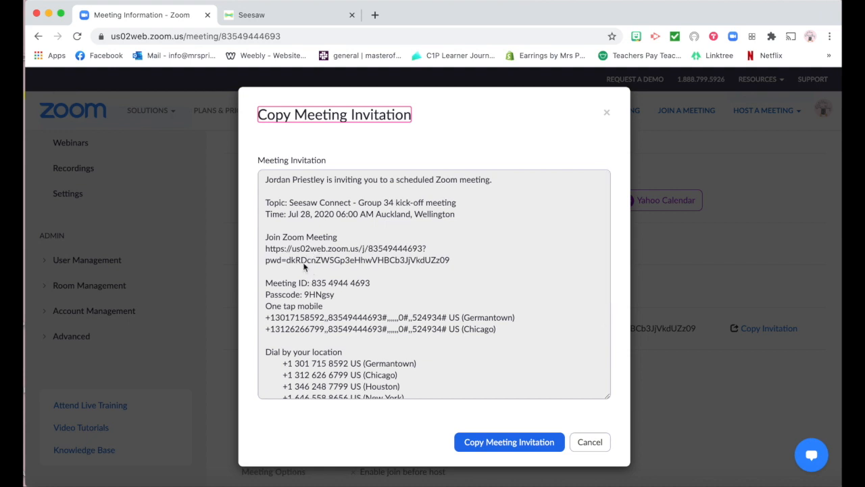
pyautogui.moveTo(321, 256)
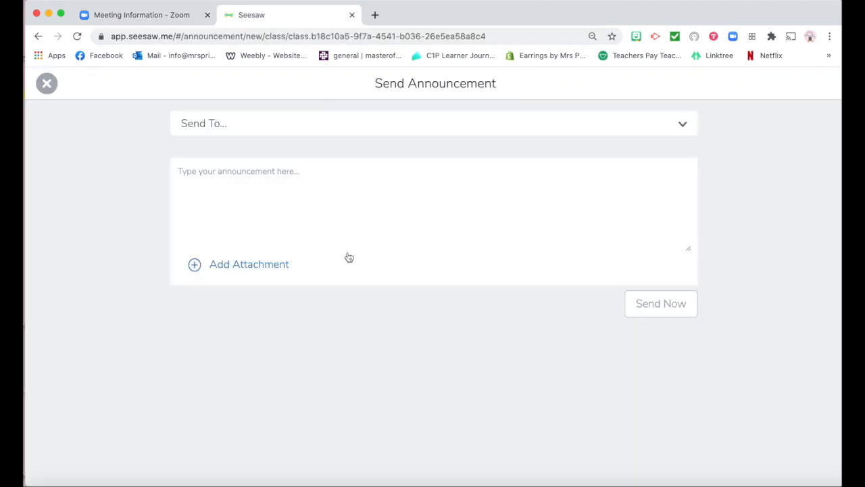
pyautogui.click(248, 263)
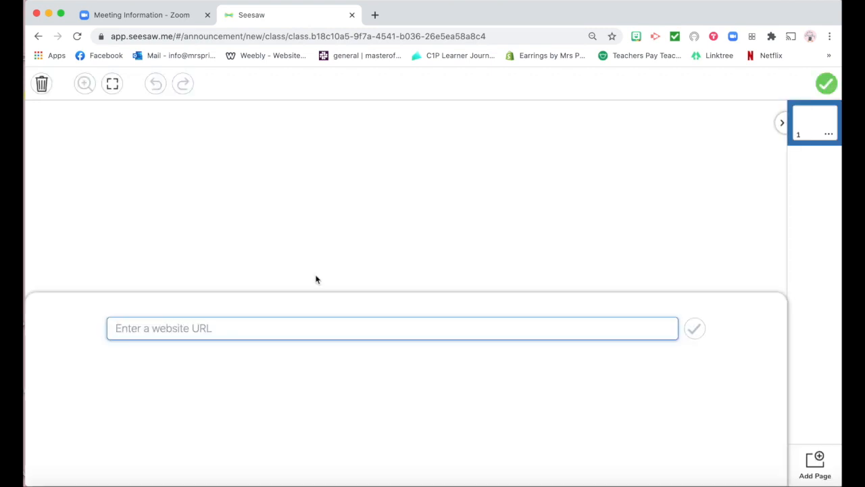
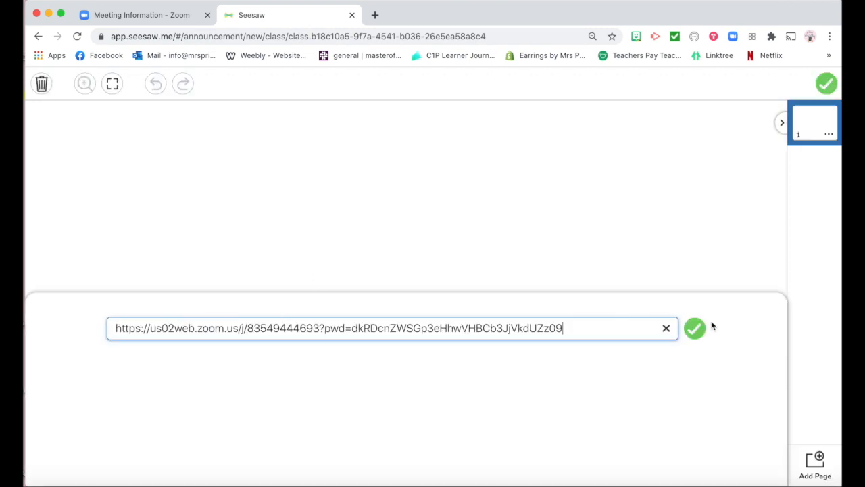
pyautogui.click(695, 328)
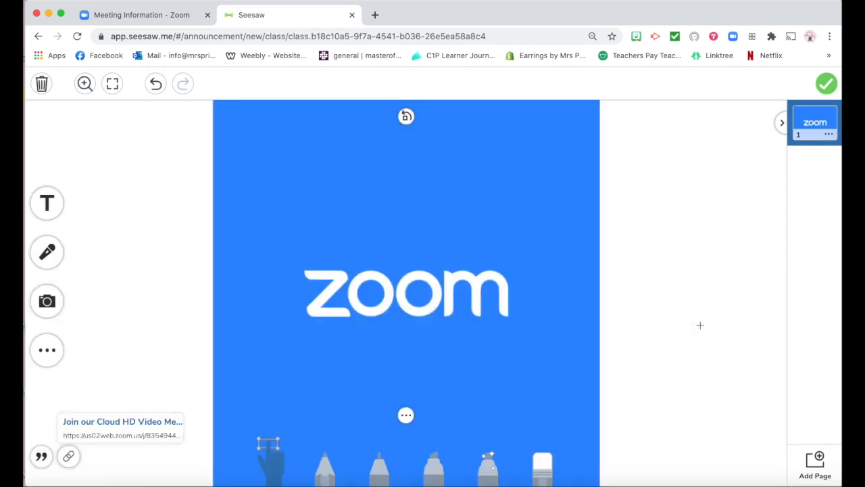
pyautogui.moveTo(558, 350)
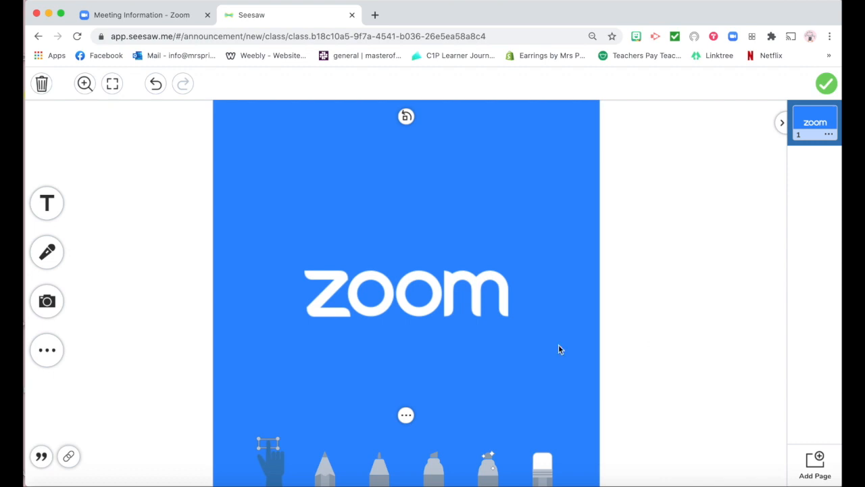
pyautogui.moveTo(86, 461)
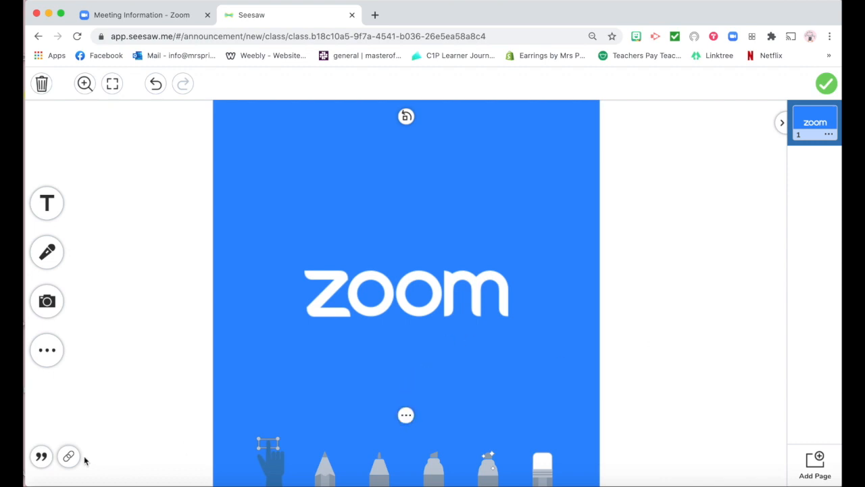
# Attach the meeting link to the Zoom image and save the Zoom page
pyautogui.click(68, 456)
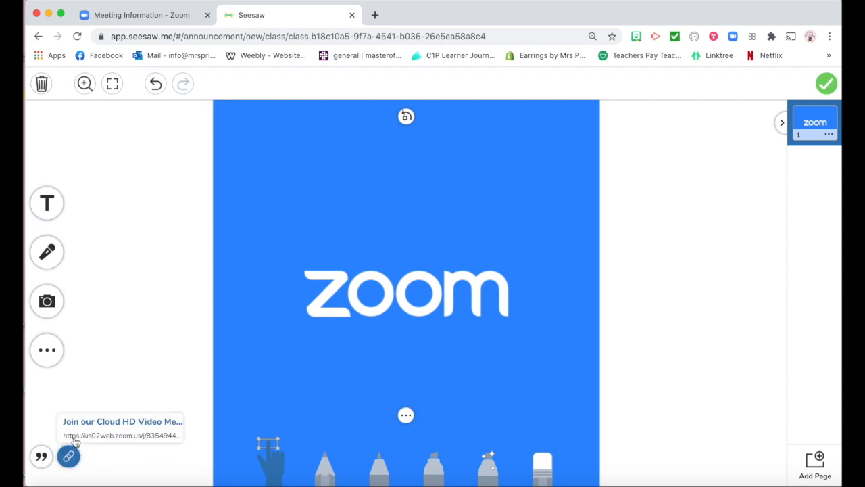
pyautogui.click(826, 83)
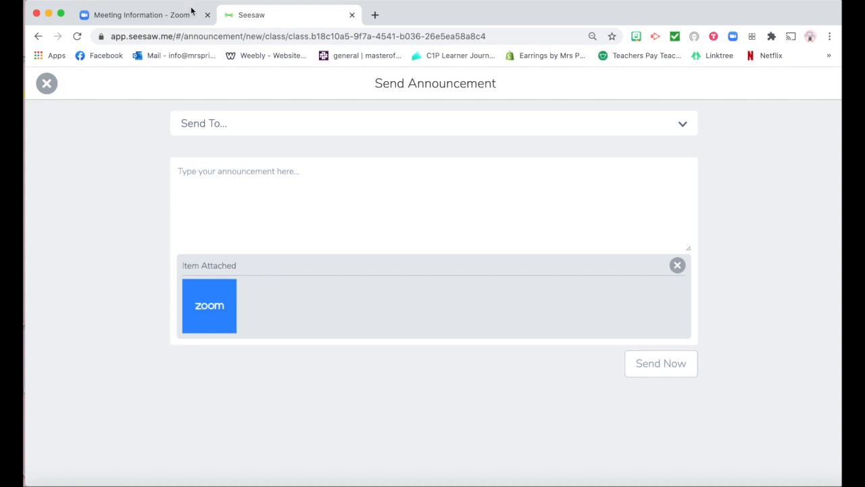
pyautogui.click(135, 14)
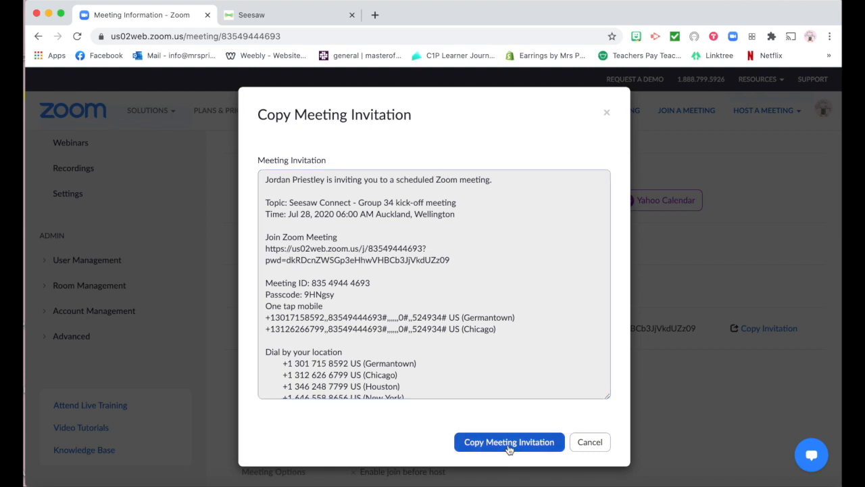
# Copy the Group 34 kick-off meeting invitation with Copy Meeting Invitation
pyautogui.click(509, 441)
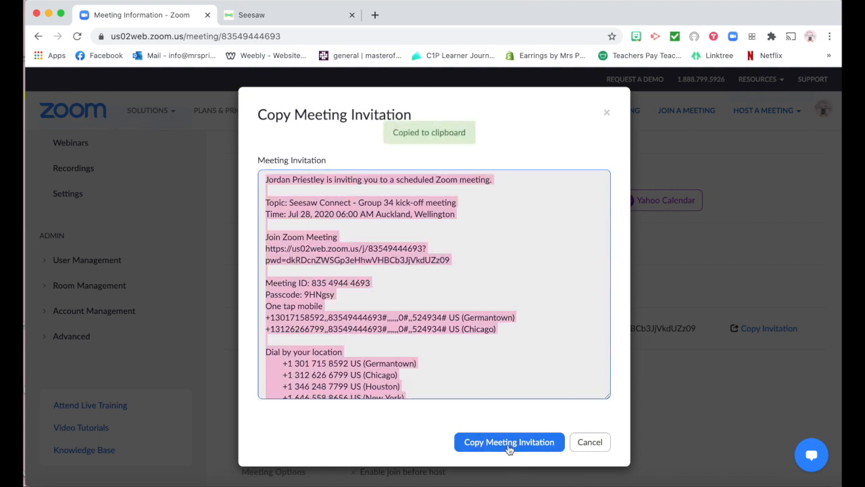
pyautogui.moveTo(294, 15)
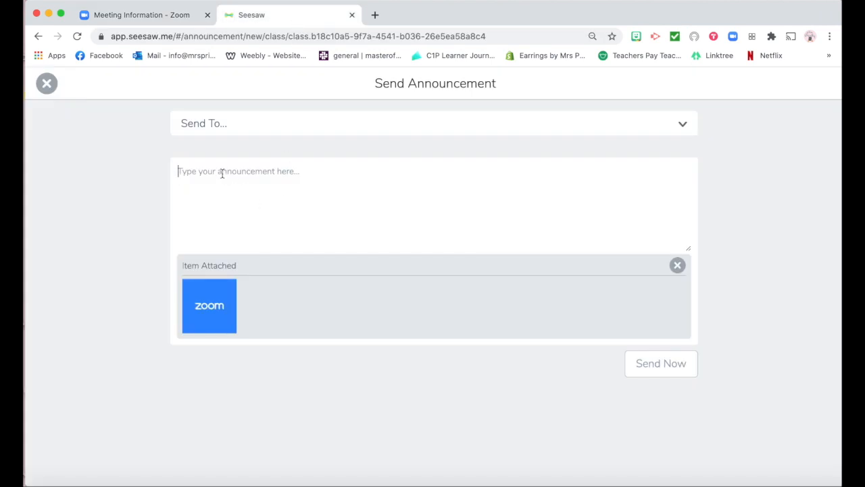
# Type the heading 'Zoom meeting link:' and paste the full invitation text below it
pyautogui.write('Zoom')
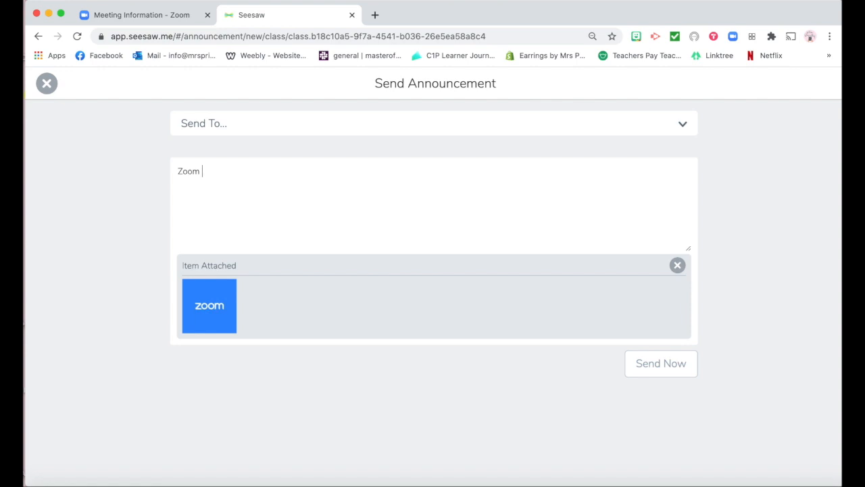
pyautogui.write('meeting lin')
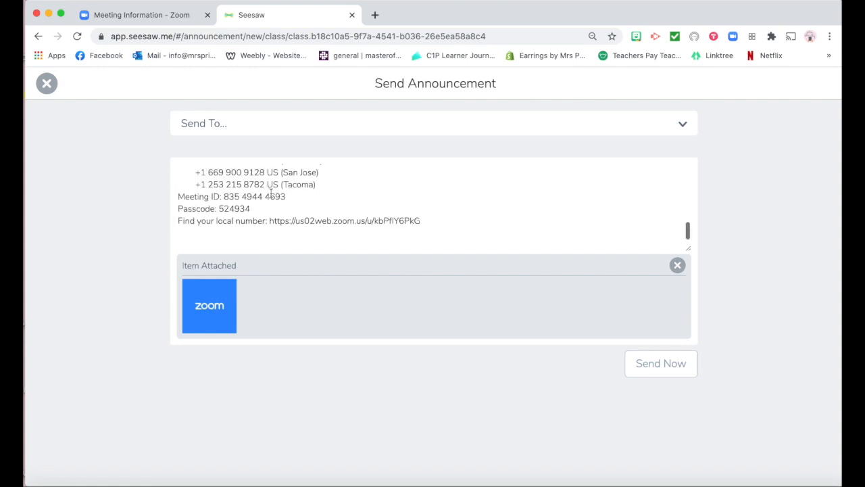
pyautogui.scroll(3)
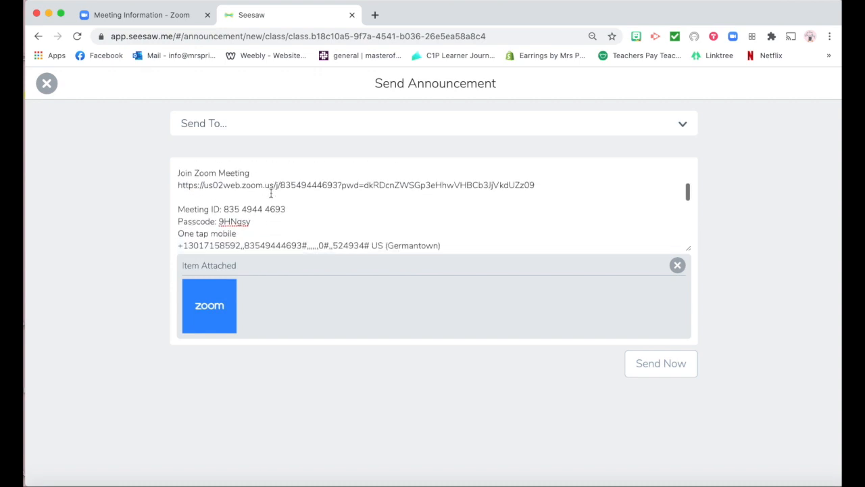
pyautogui.scroll(-3)
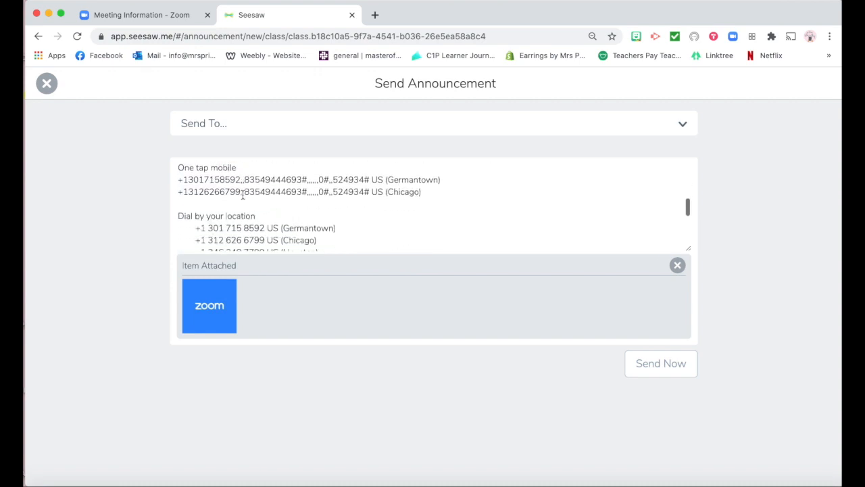
pyautogui.scroll(-3)
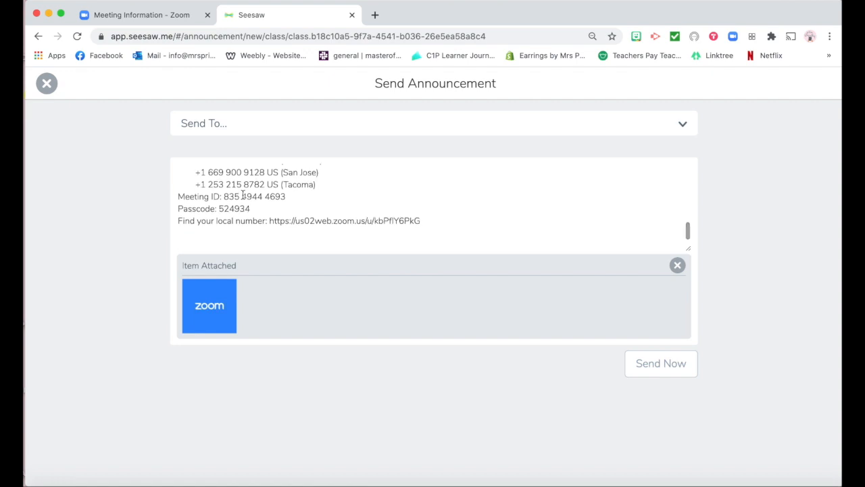
# Send the announcement to All Students and Family Members (28) using Send Now
pyautogui.click(433, 123)
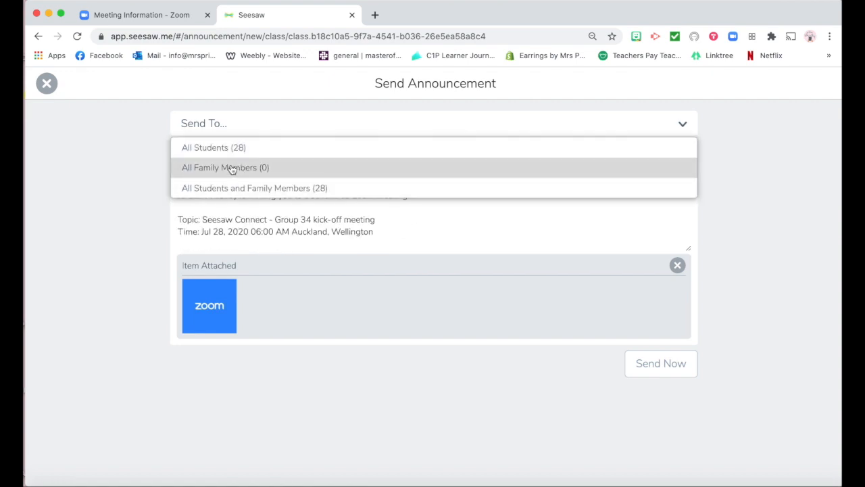
pyautogui.moveTo(225, 188)
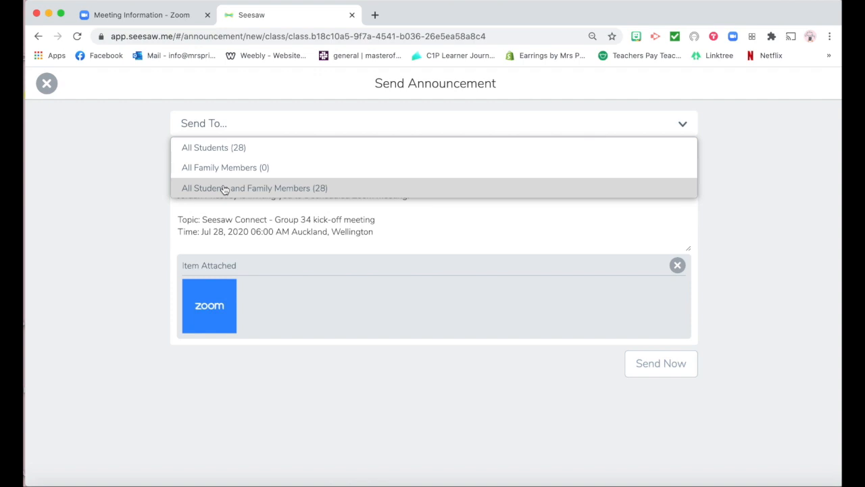
pyautogui.click(254, 188)
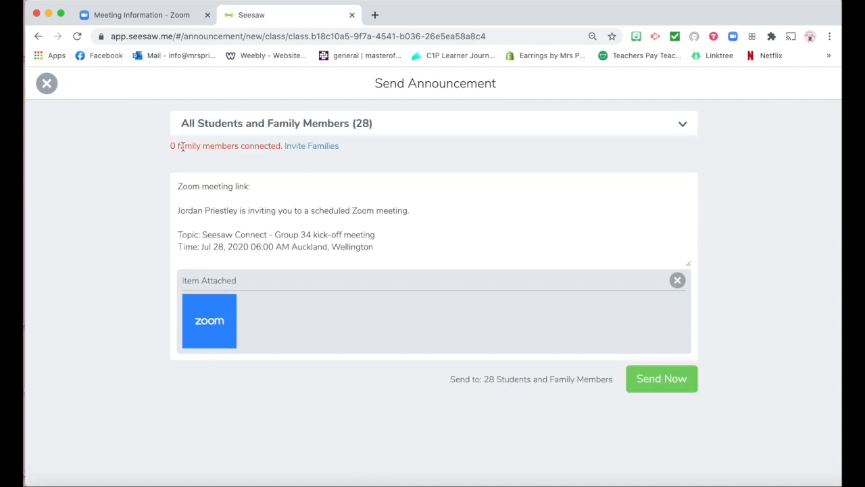
pyautogui.moveTo(507, 348)
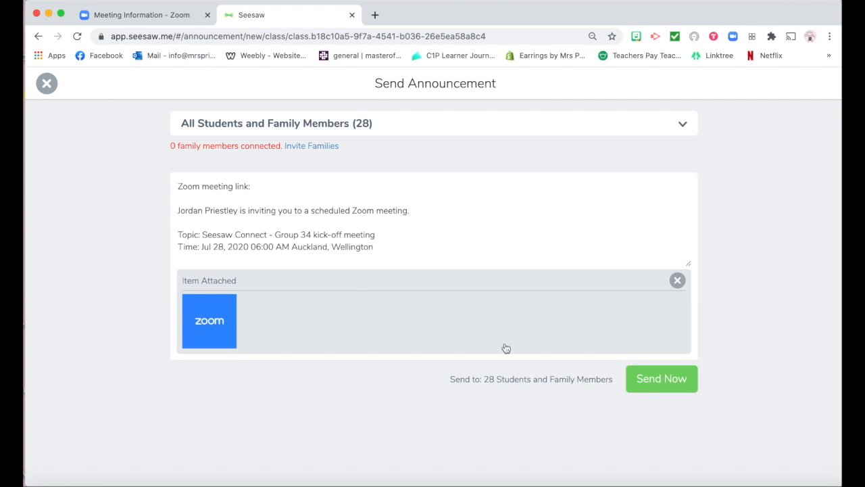
pyautogui.click(661, 379)
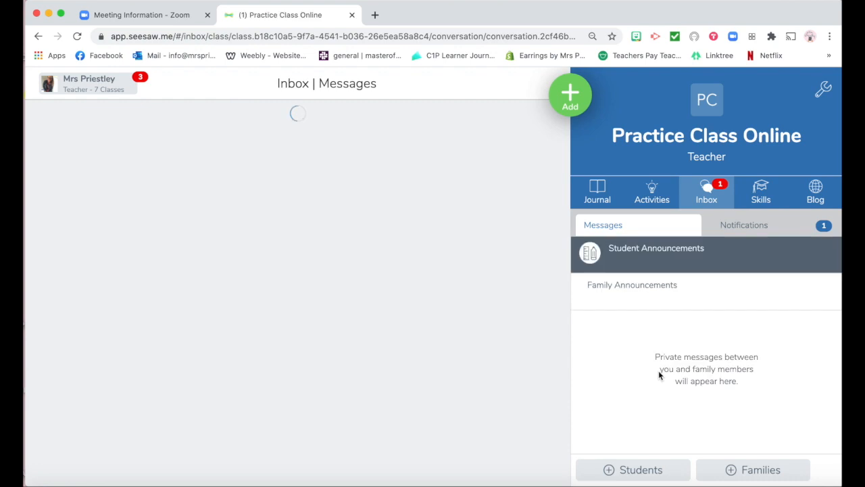
# Check the posted invitation and Zoom image link under Family Announcements, then close the opened views
pyautogui.click(656, 248)
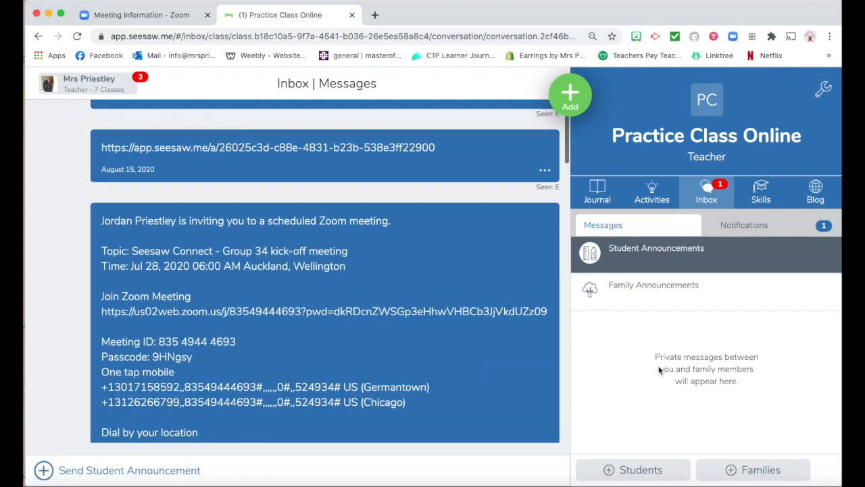
pyautogui.click(653, 284)
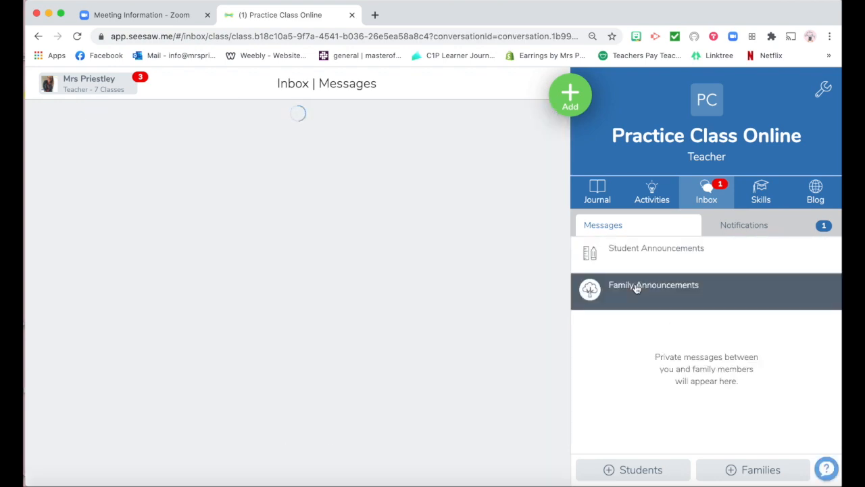
pyautogui.click(652, 285)
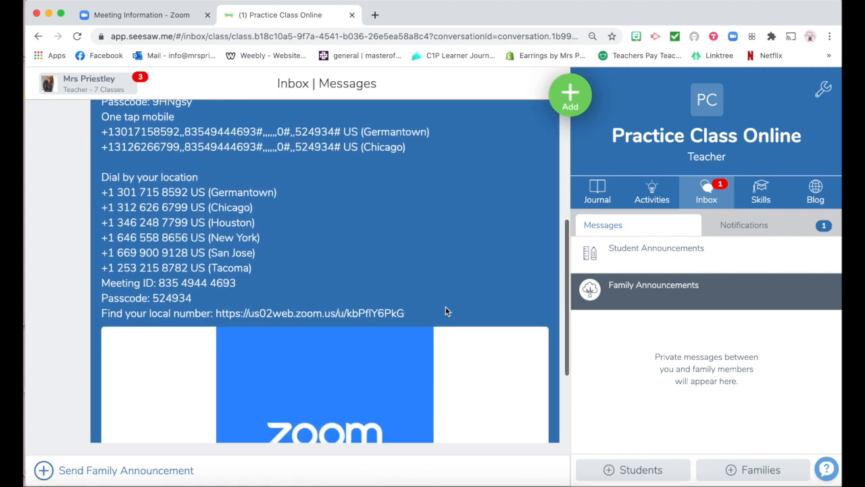
pyautogui.scroll(3)
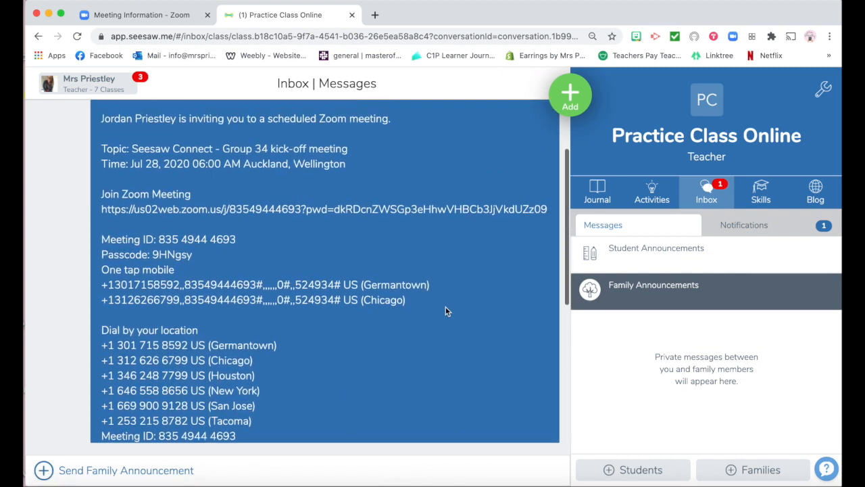
pyautogui.scroll(3)
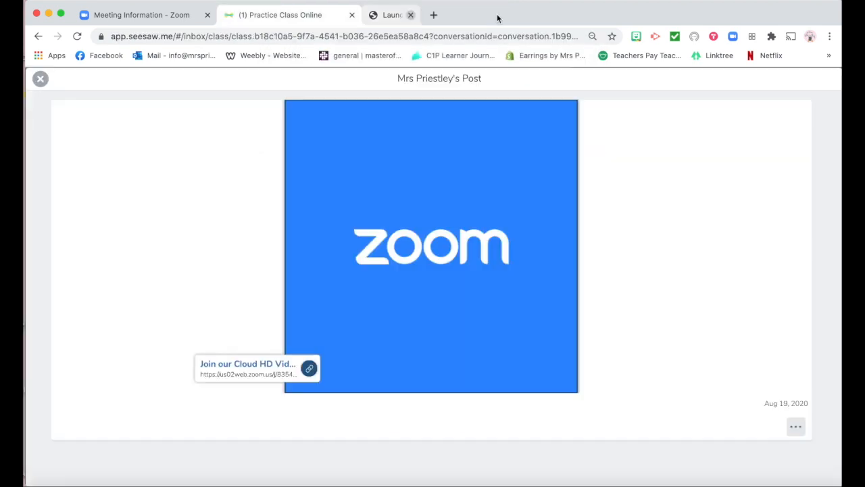
pyautogui.click(411, 14)
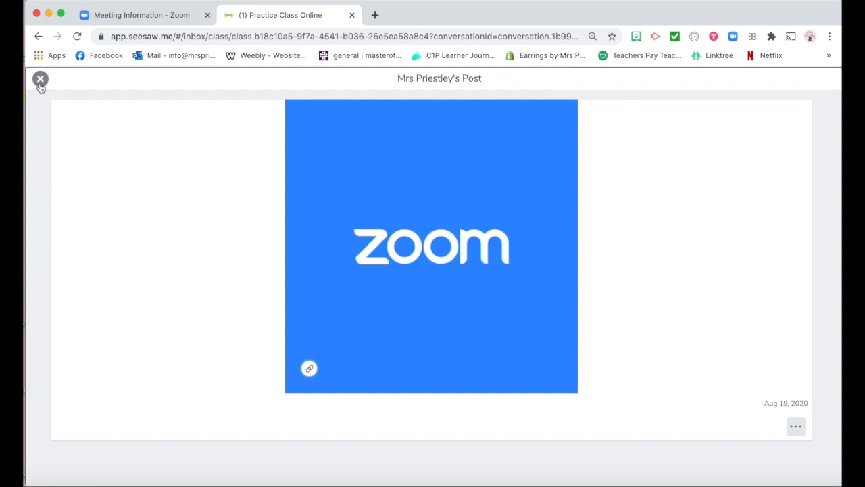
pyautogui.click(40, 79)
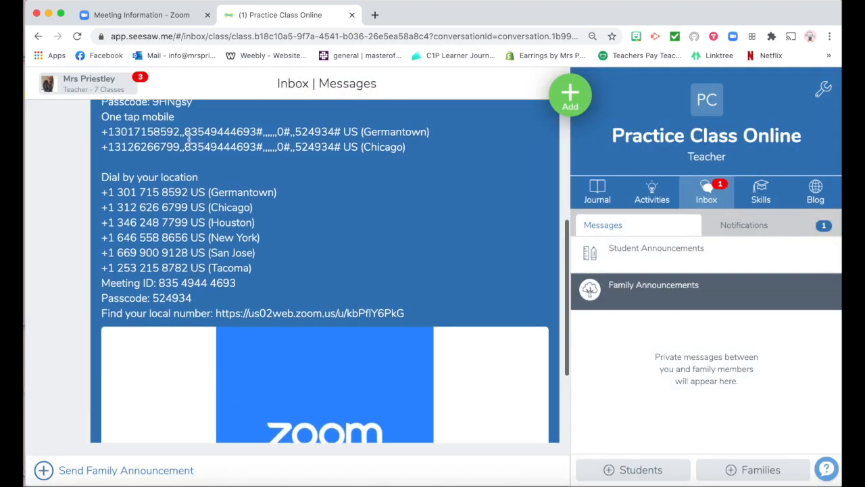
pyautogui.scroll(3)
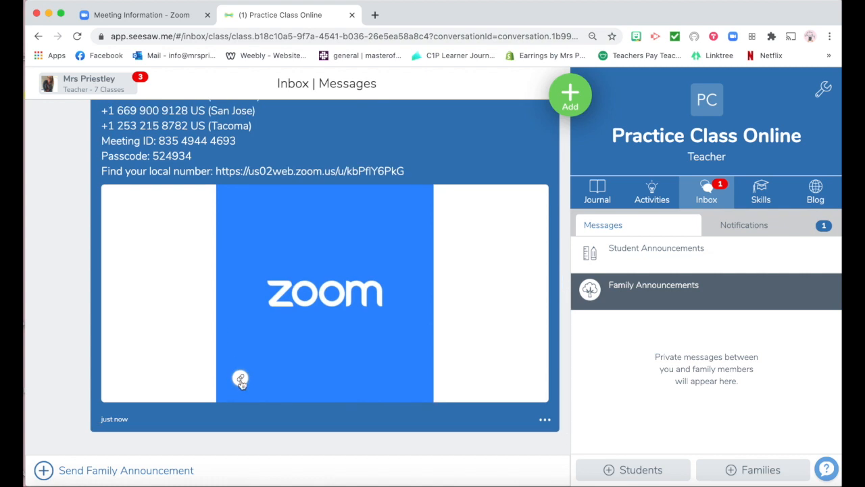
pyautogui.moveTo(363, 370)
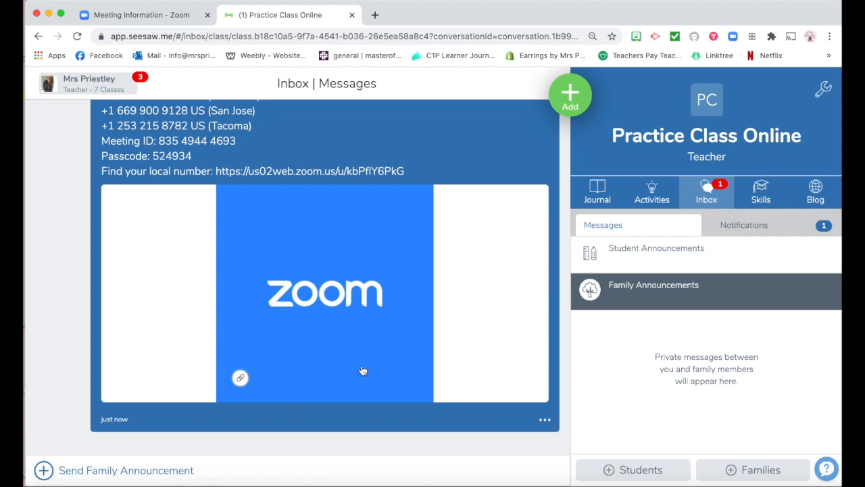
pyautogui.moveTo(512, 231)
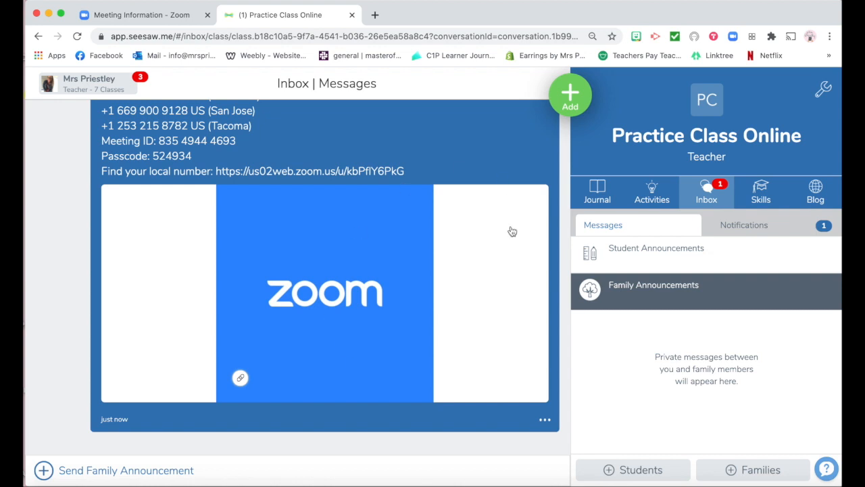
pyautogui.moveTo(389, 156)
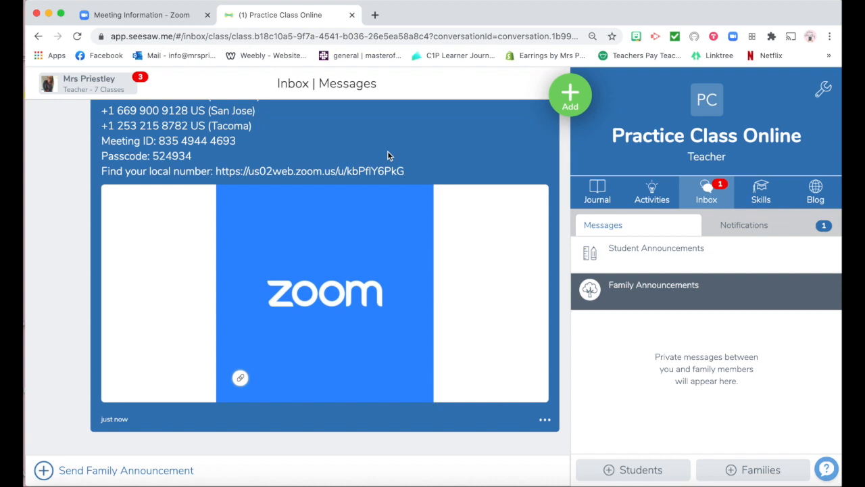
pyautogui.moveTo(281, 128)
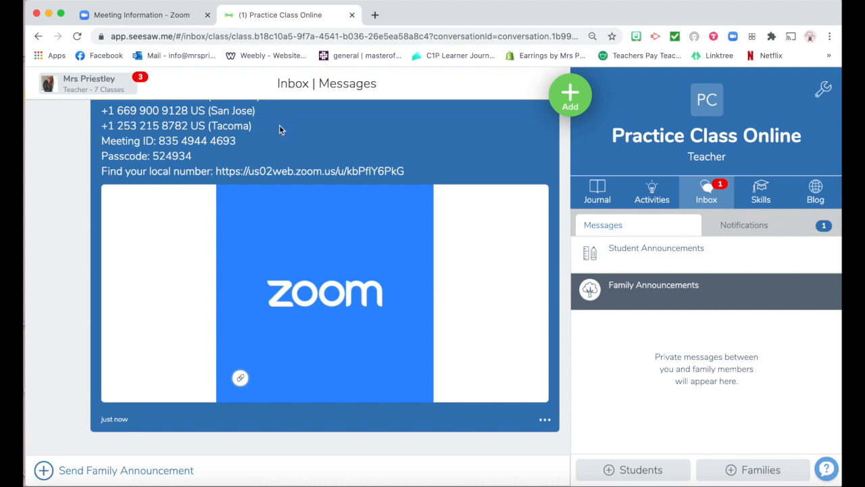